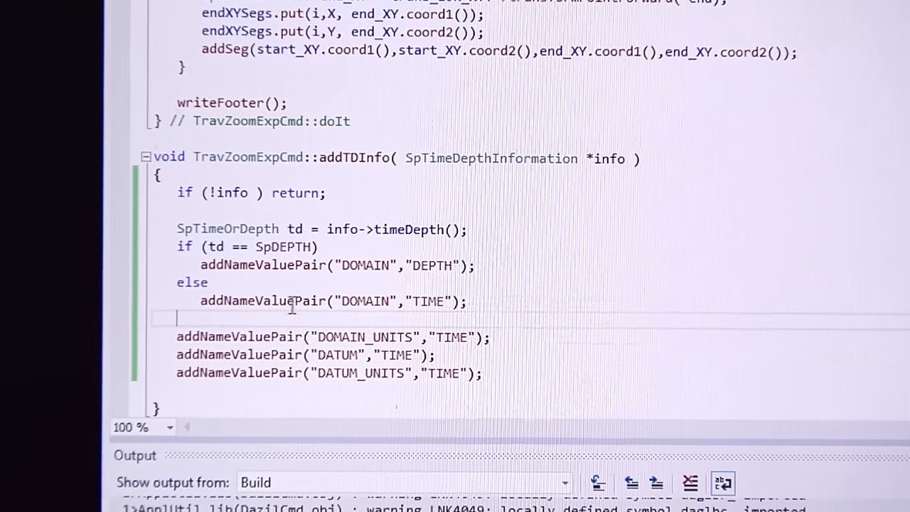
{"action": "type", "text": "if (info"}
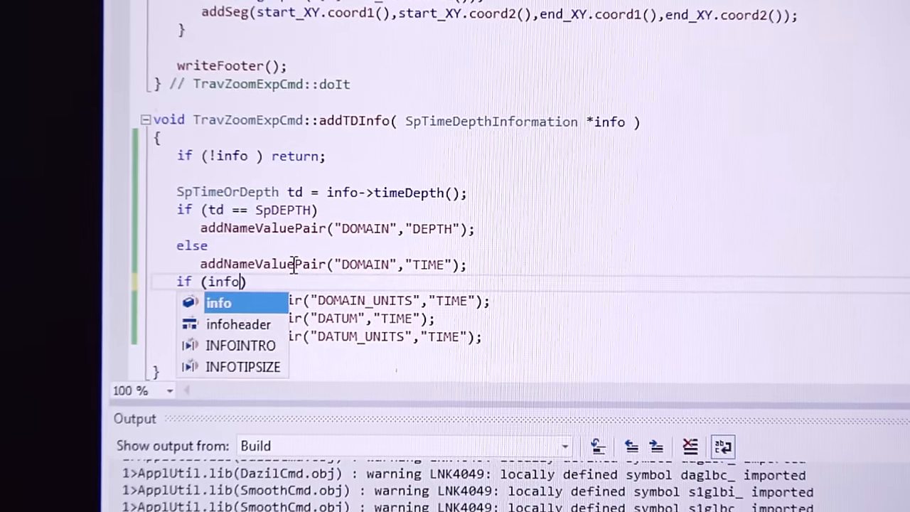